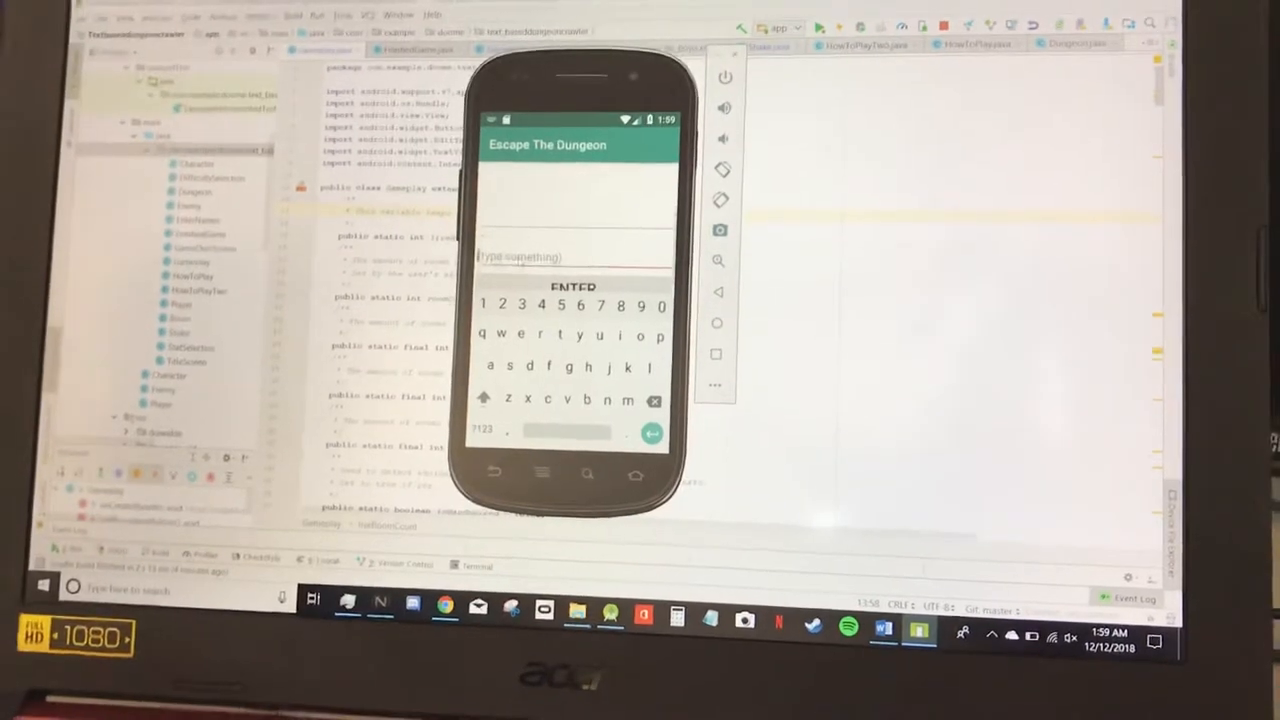
text(ab)
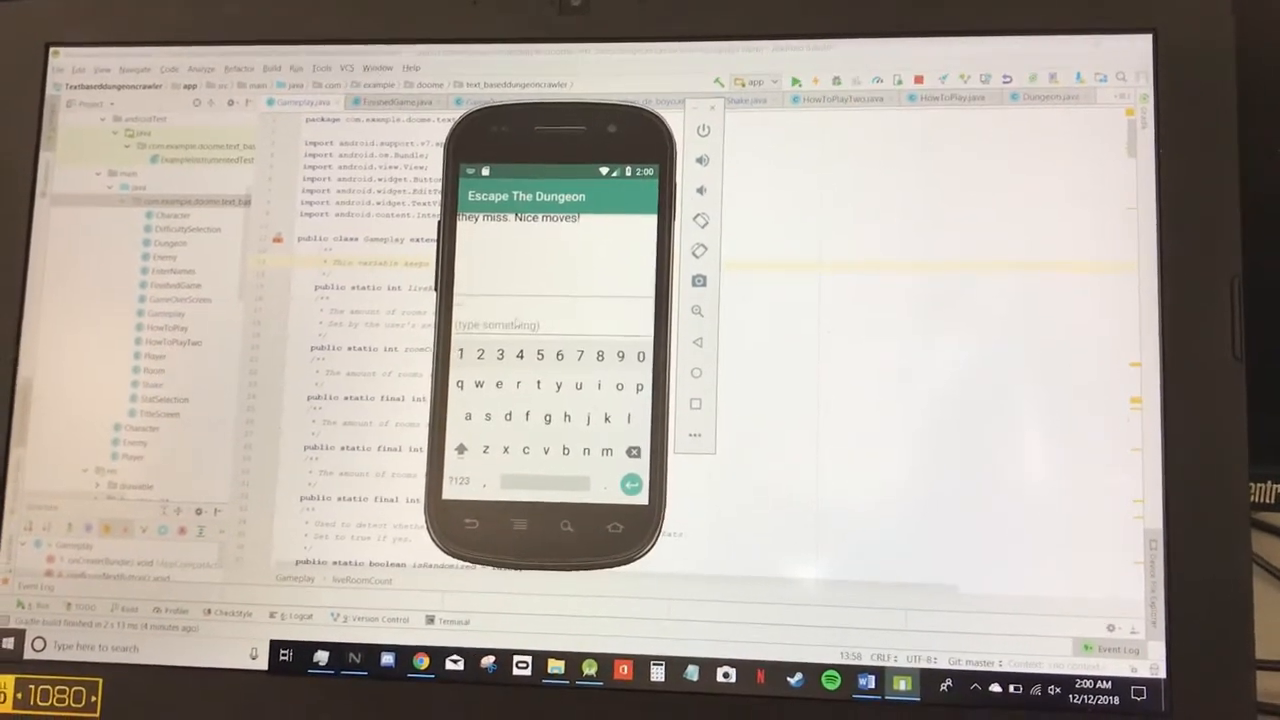
text(h)
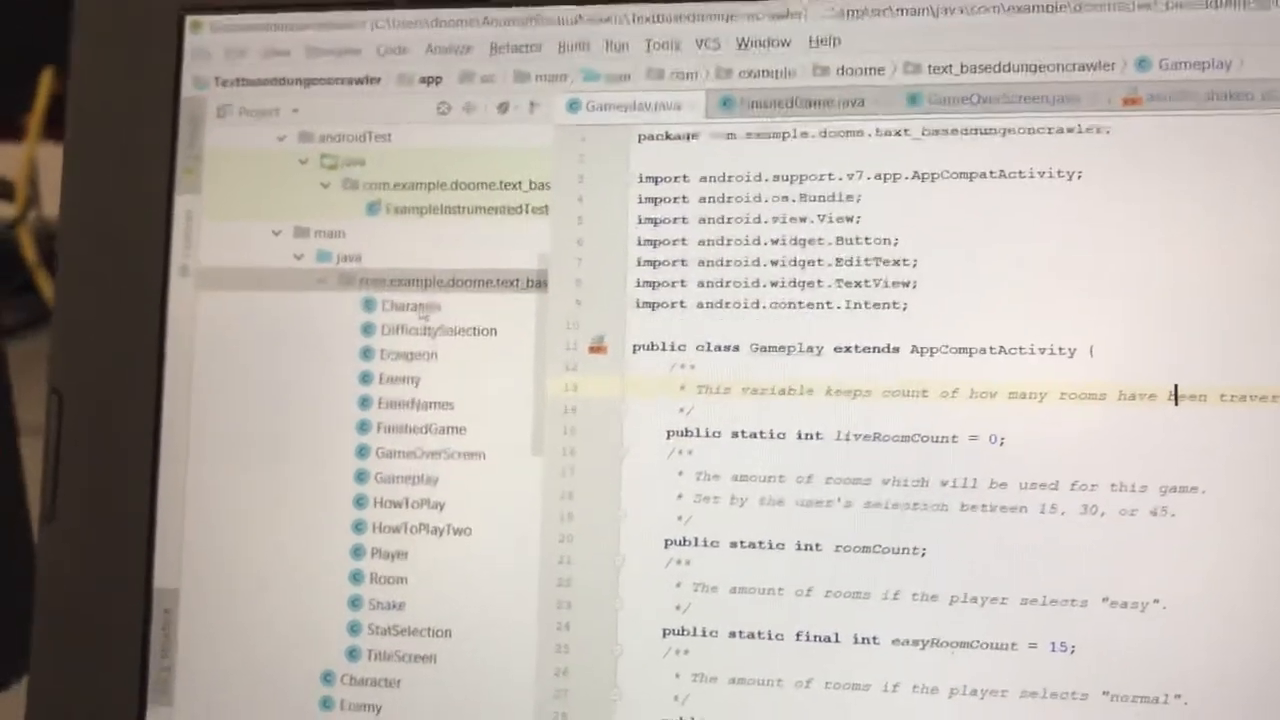
scroll(down, 3)
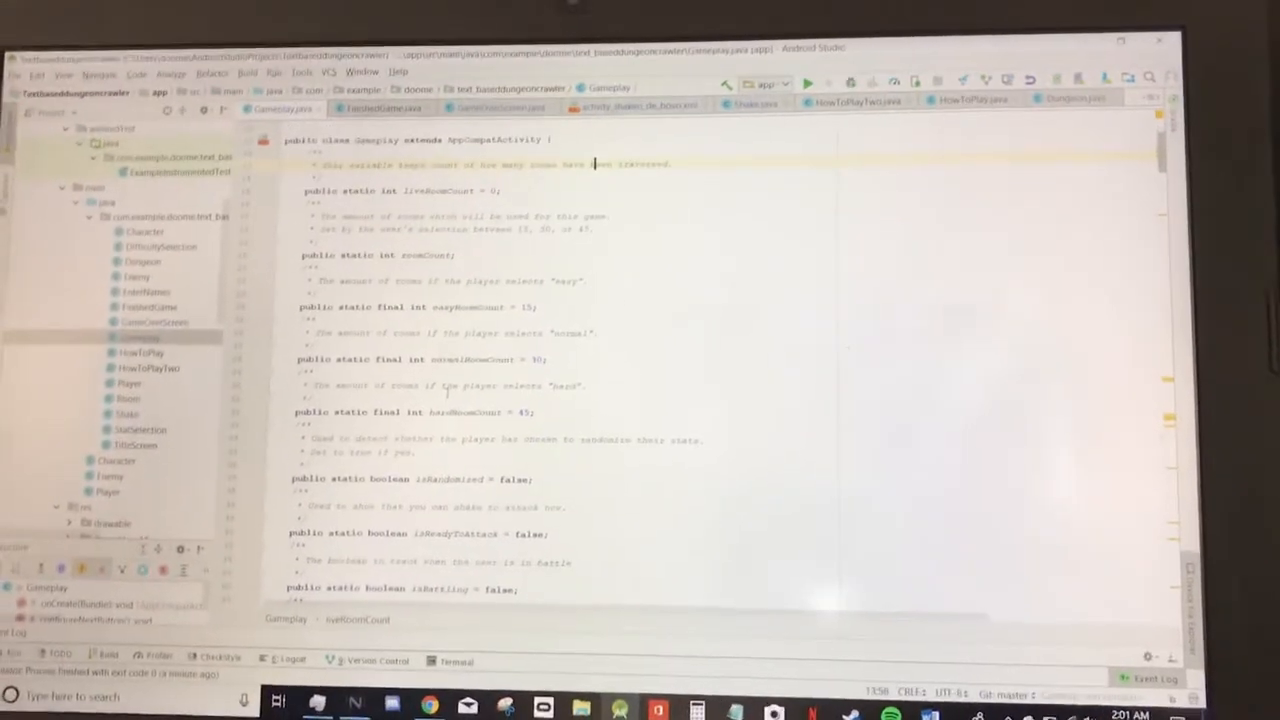
scroll(down, 3)
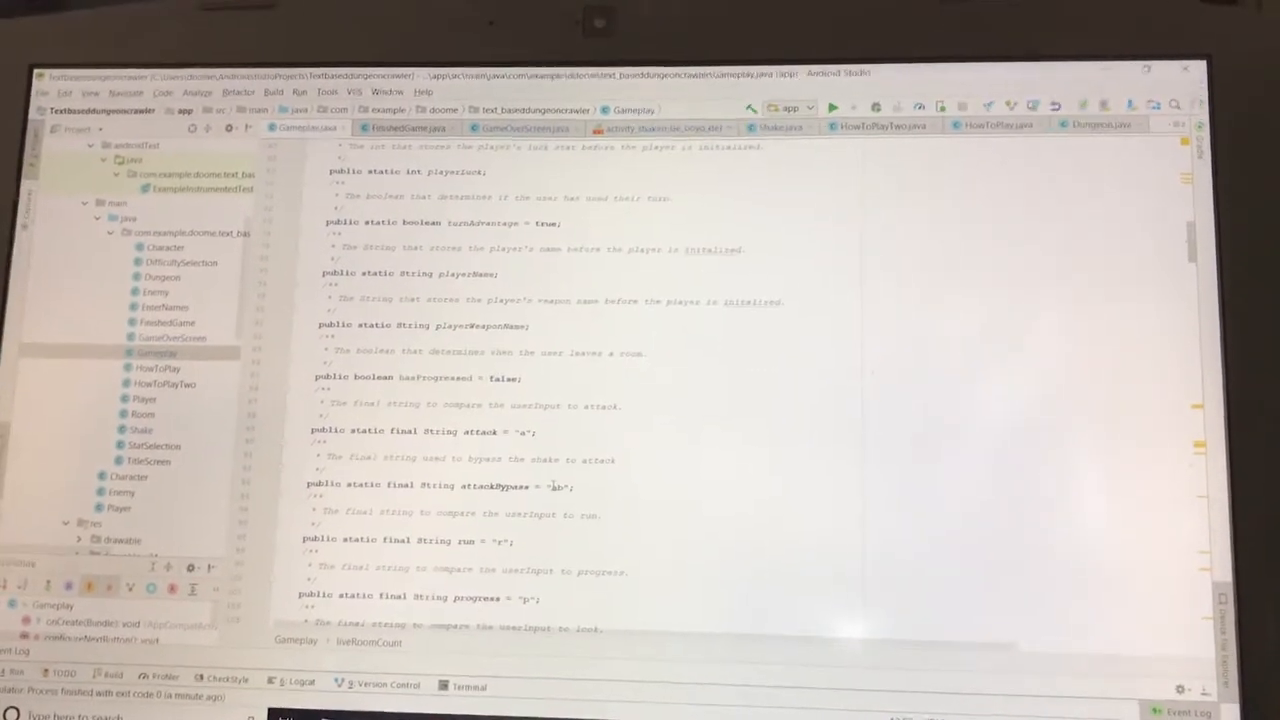
scroll(down, 3)
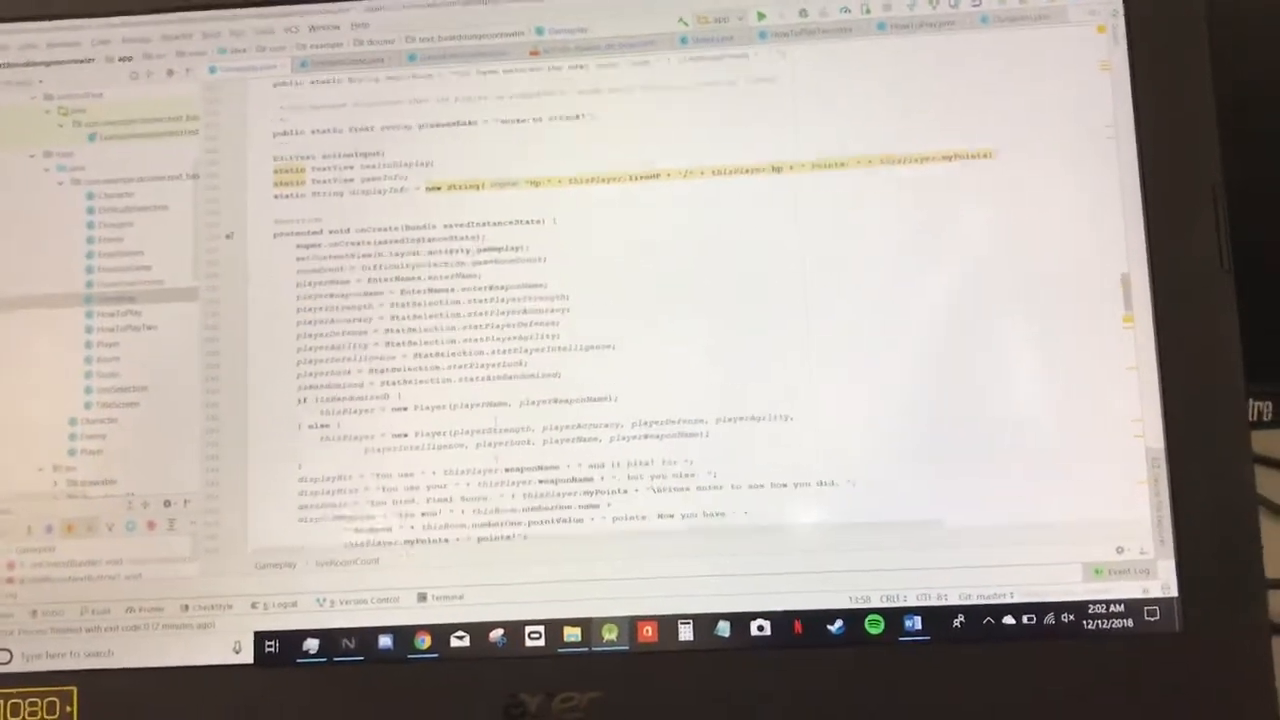
scroll(down, 3)
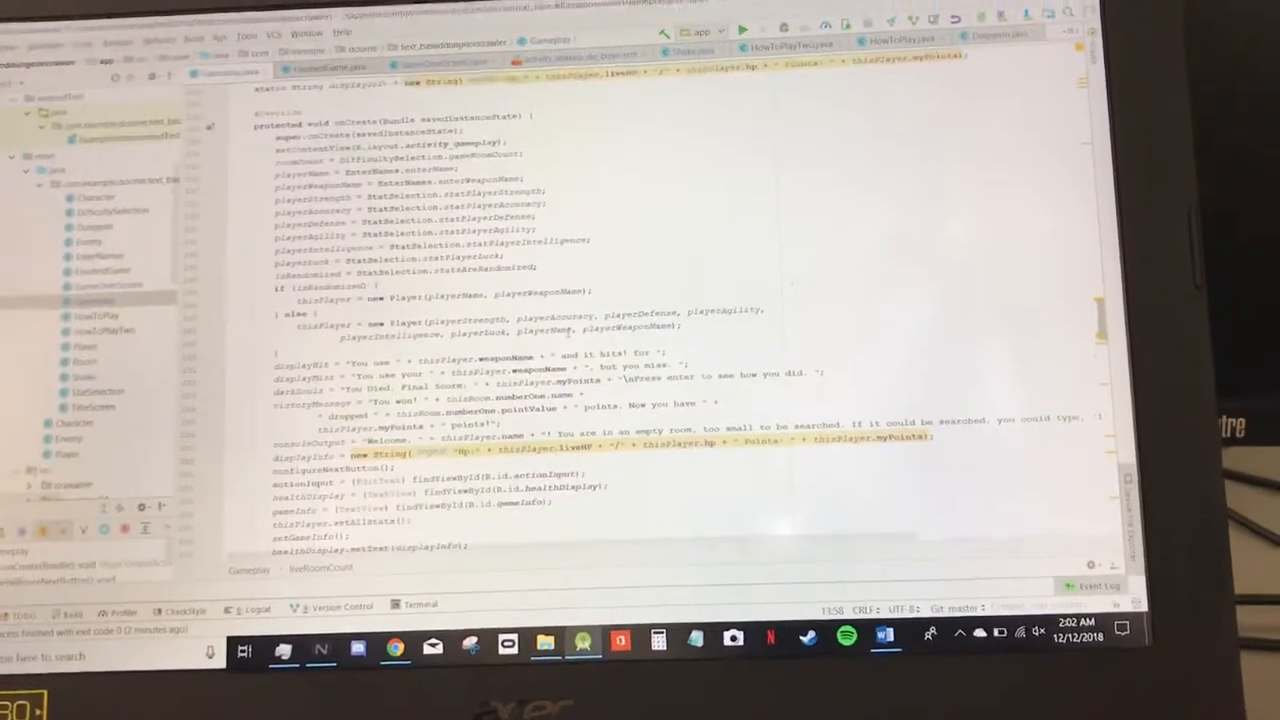
scroll(down, 3)
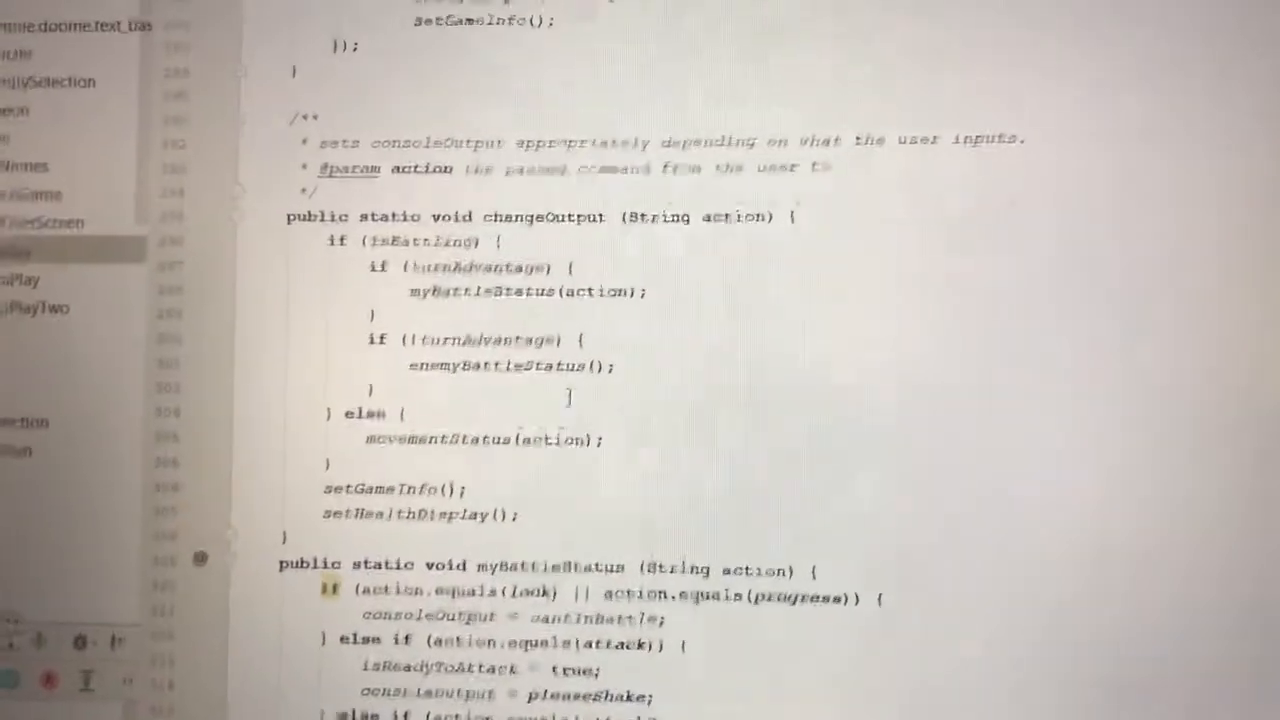
scroll(up, 3)
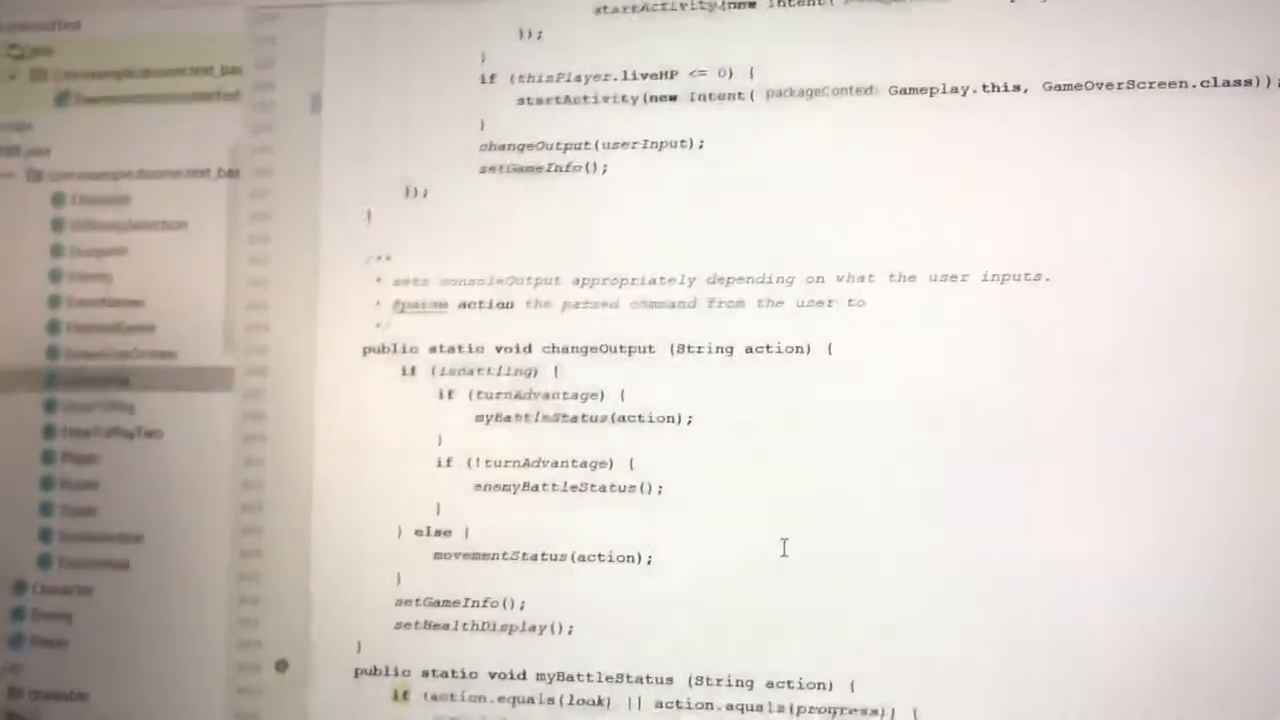
scroll(down, 3)
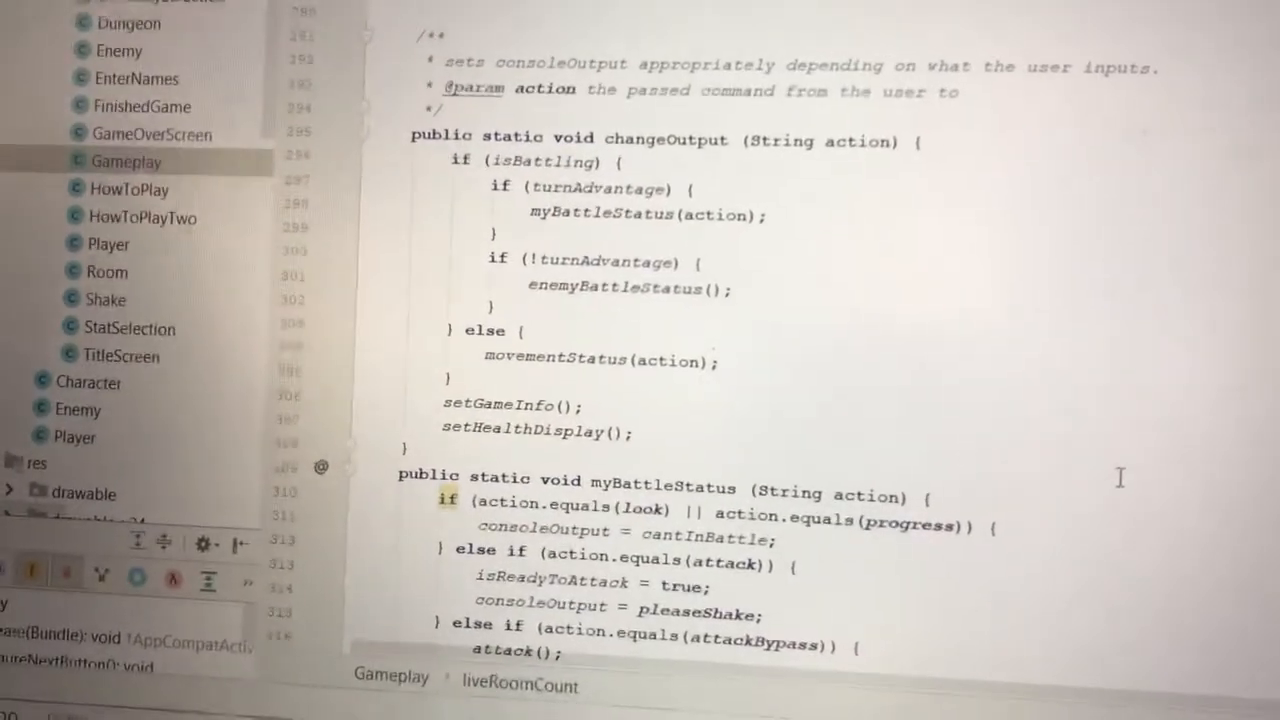
scroll(down, 3)
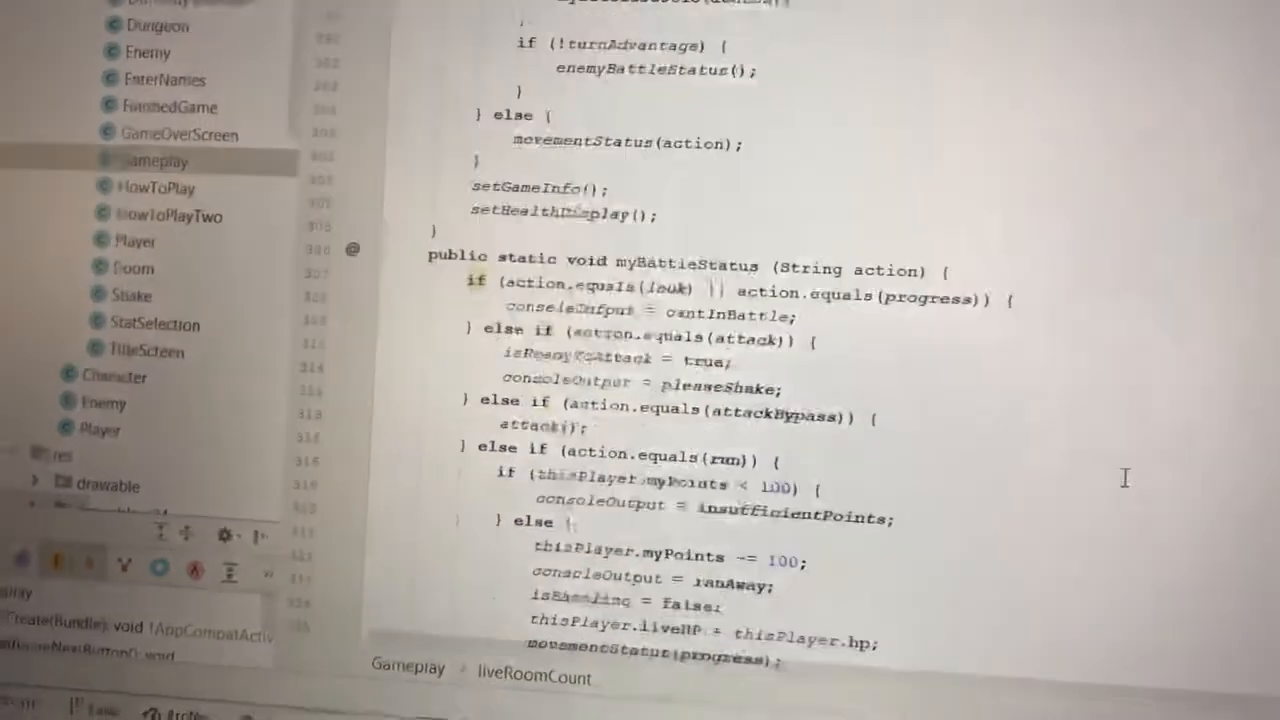
scroll(down, 3)
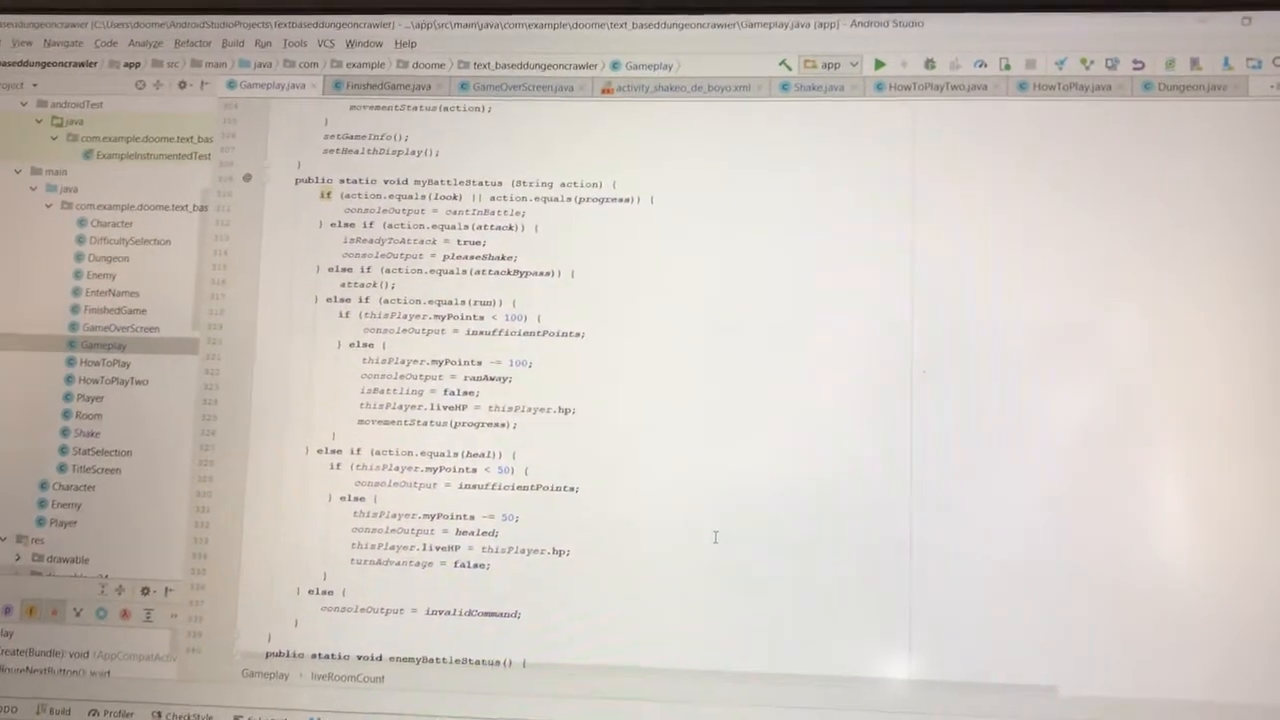
scroll(down, 3)
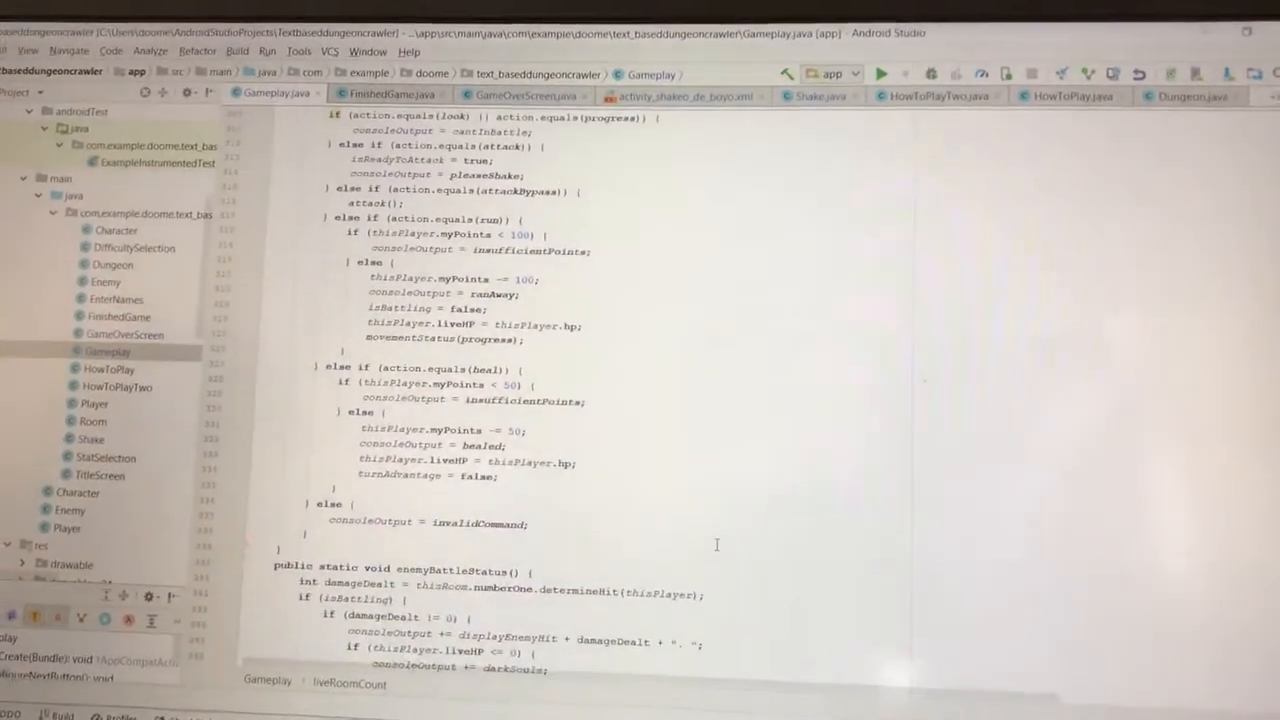
scroll(down, 3)
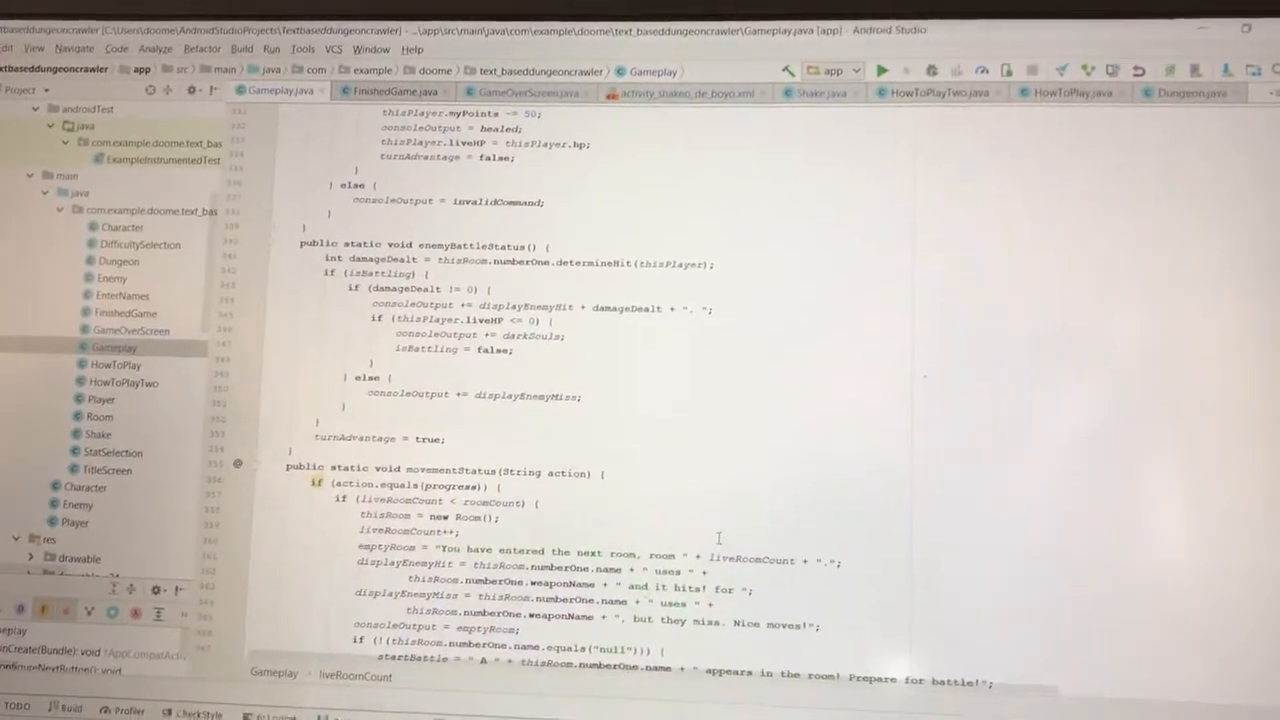
scroll(down, 3)
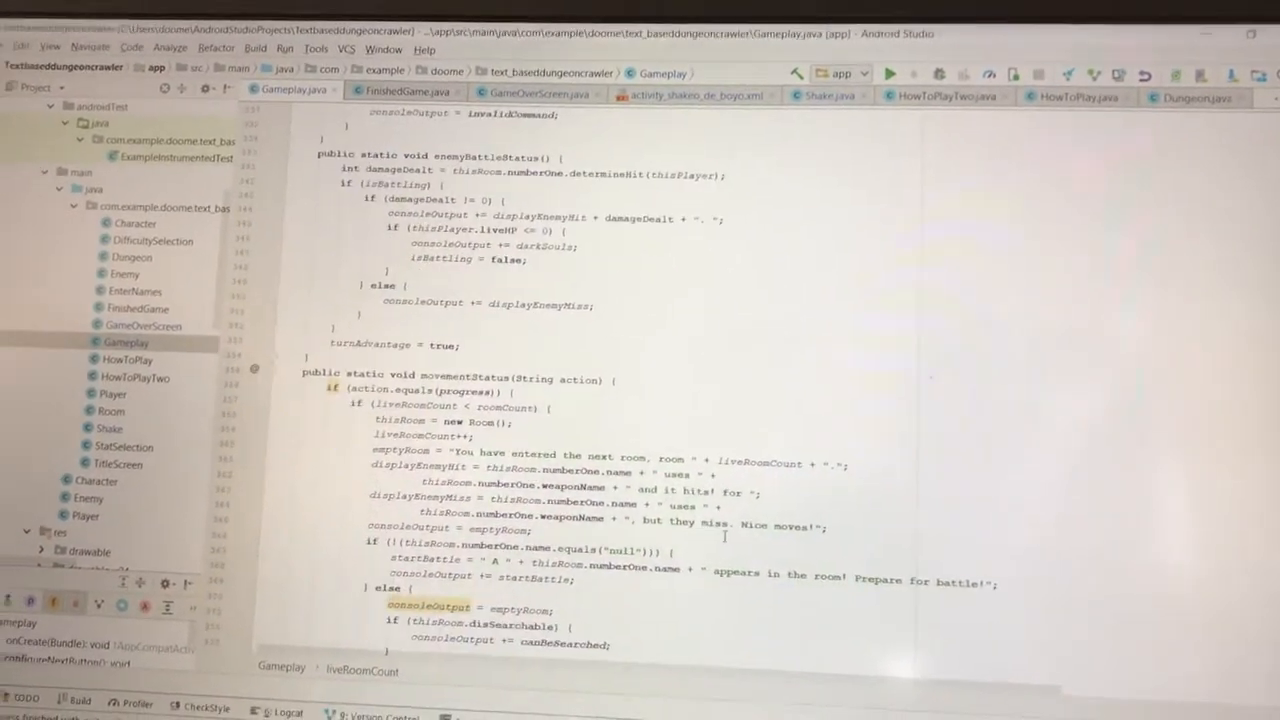
scroll(down, 3)
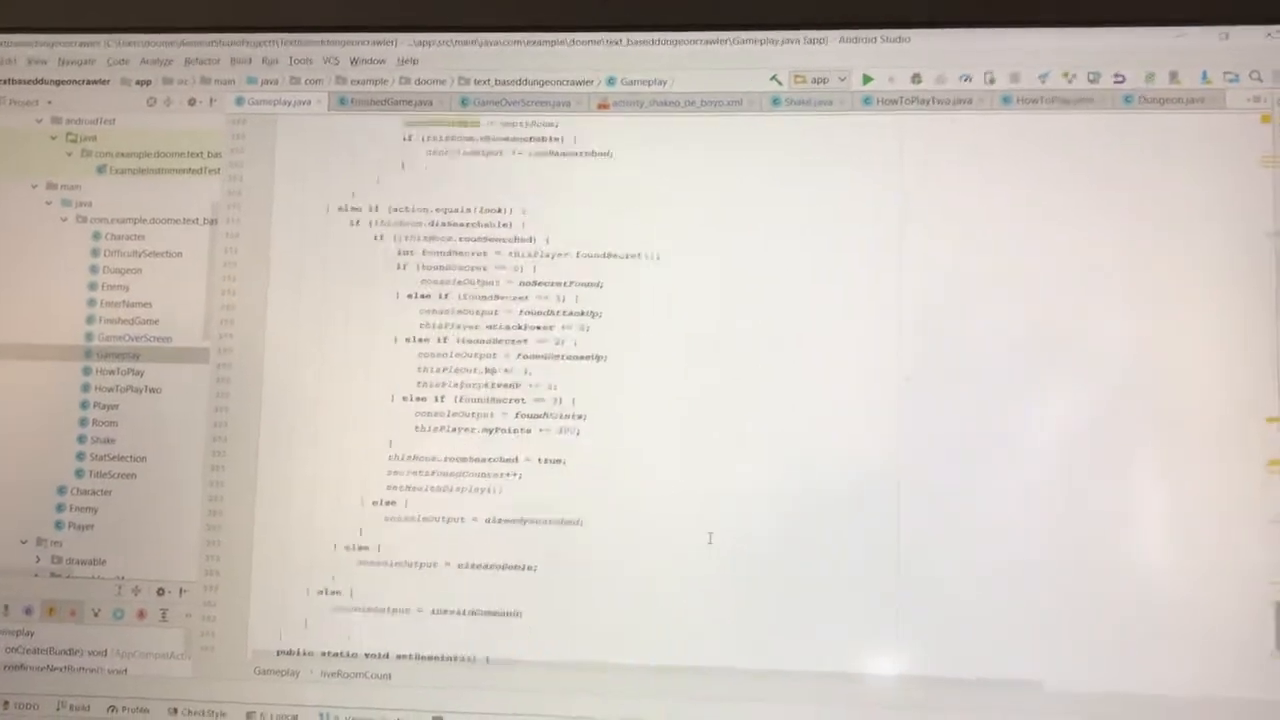
scroll(down, 3)
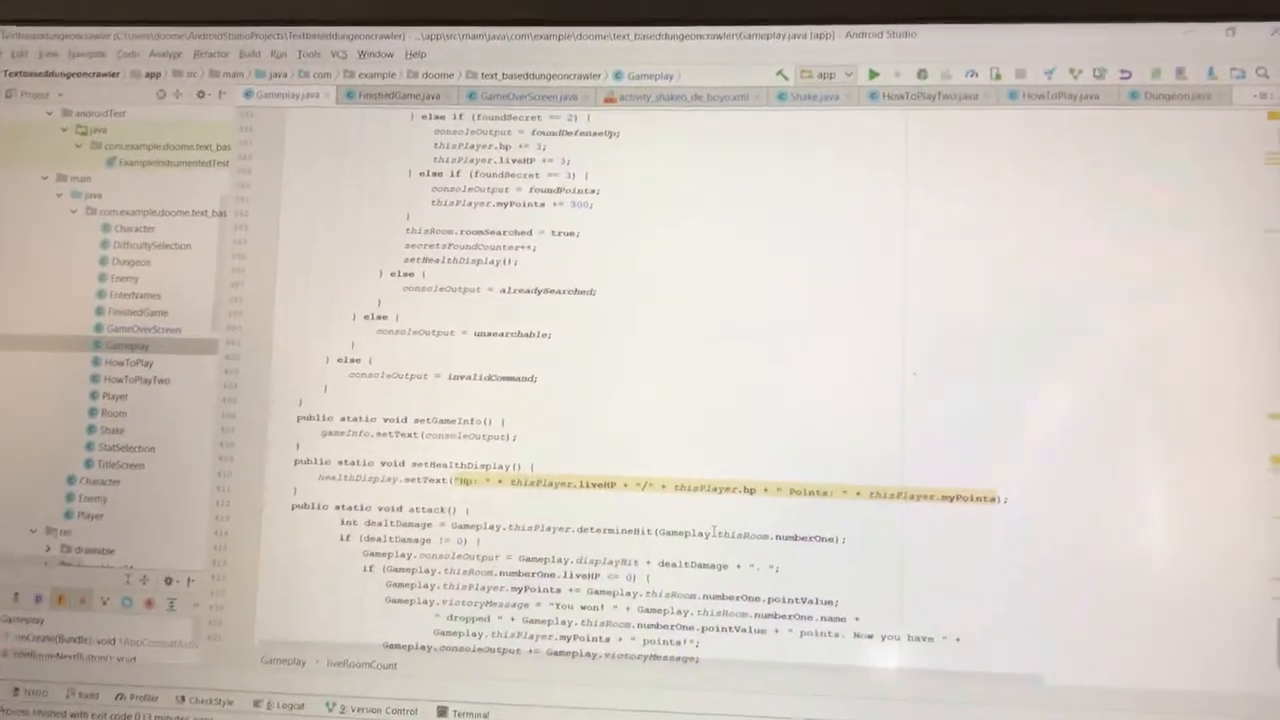
scroll(down, 3)
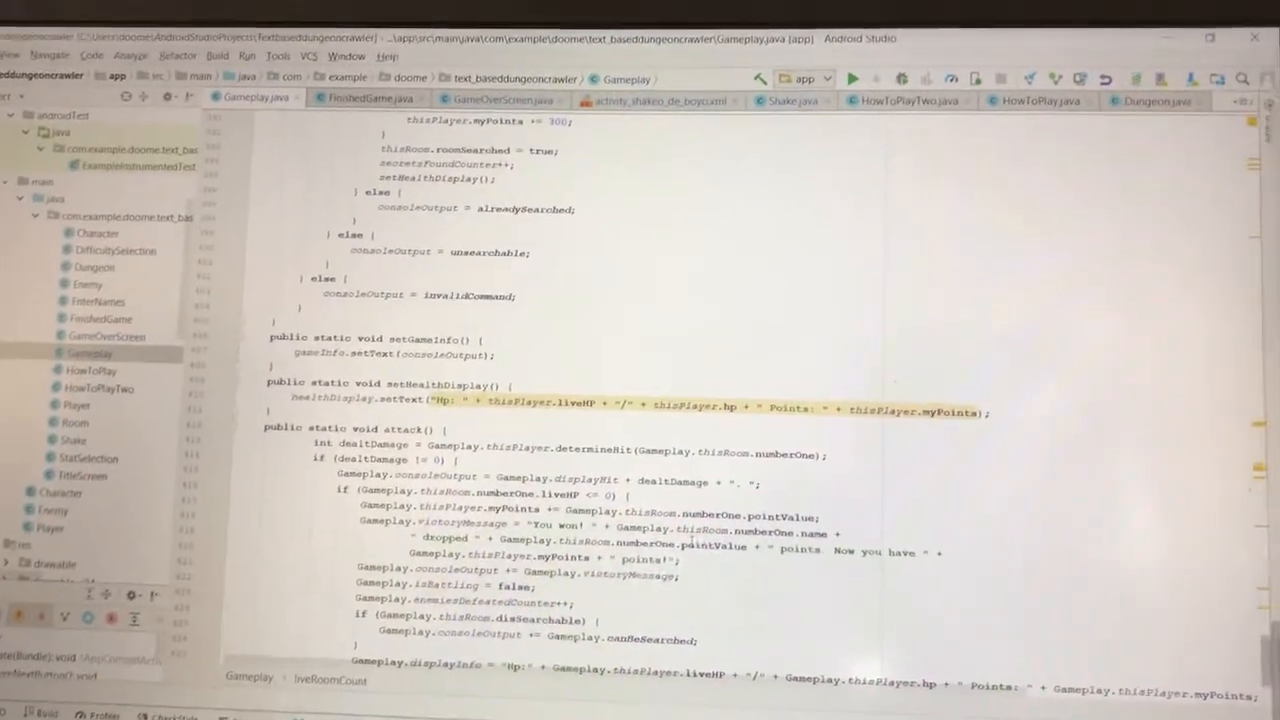
scroll(down, 3)
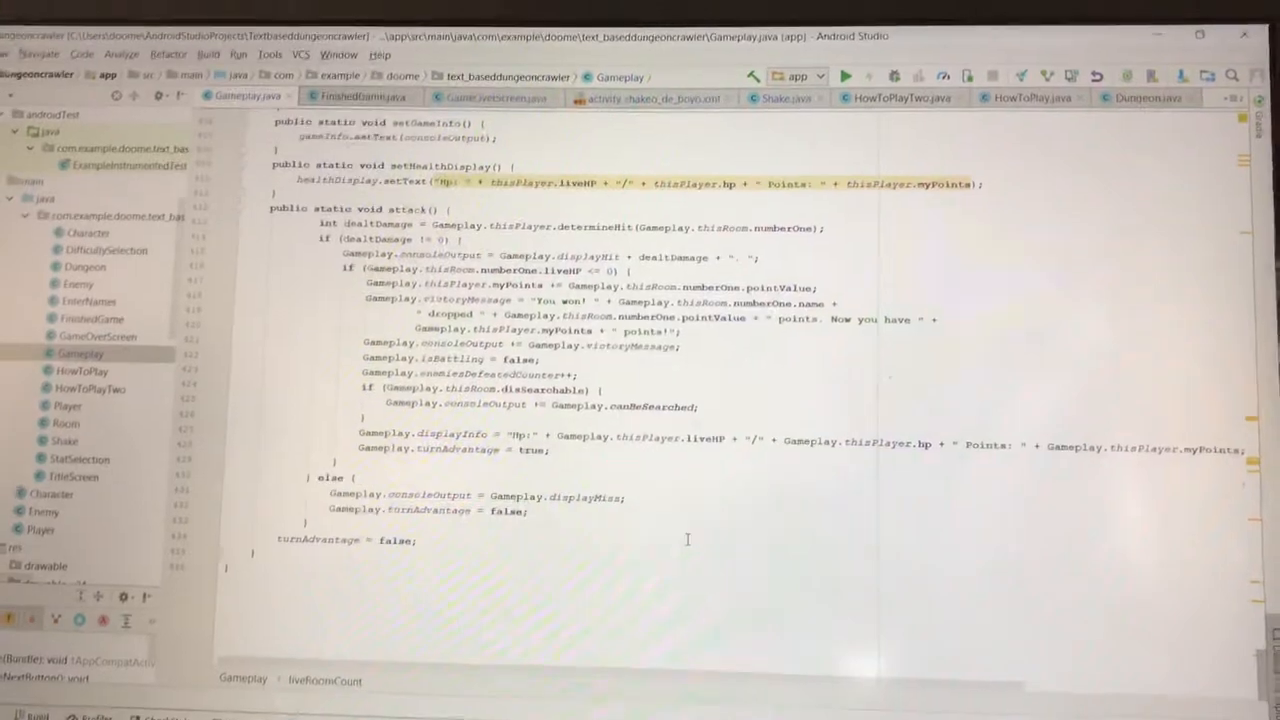